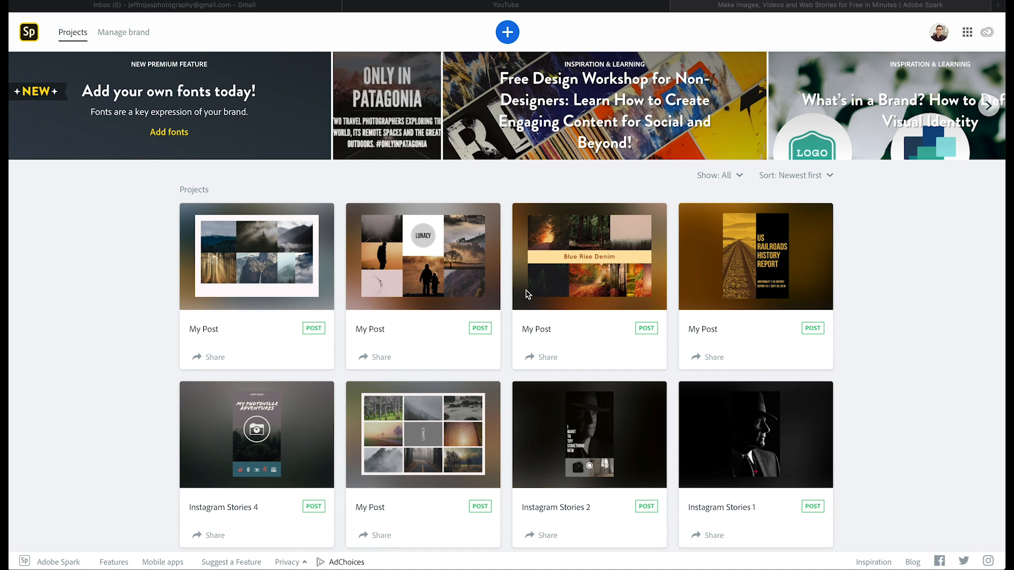
pyautogui.moveTo(507, 32)
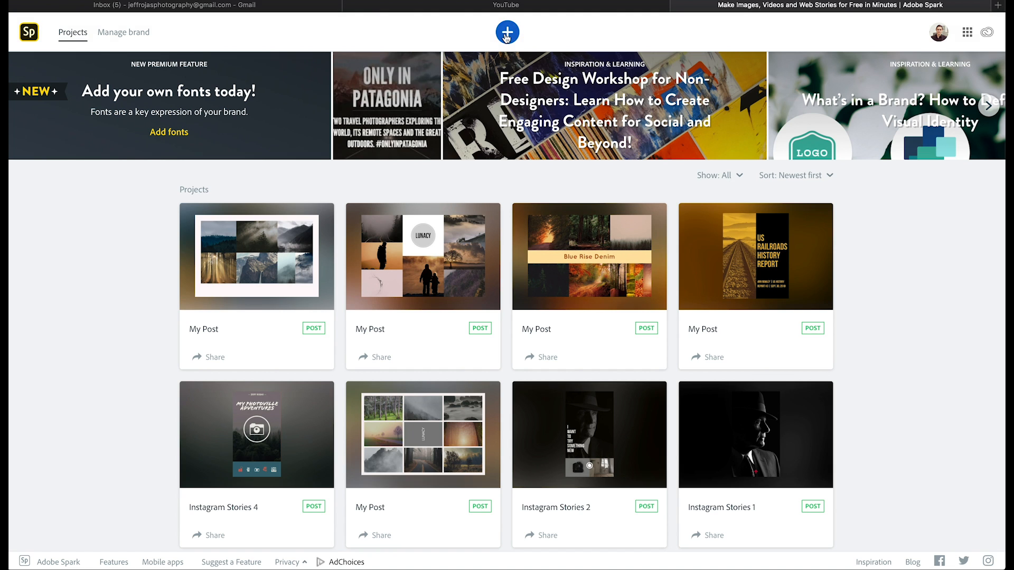
# Start a new project from the Projects page to reach the project-type gallery
pyautogui.click(506, 32)
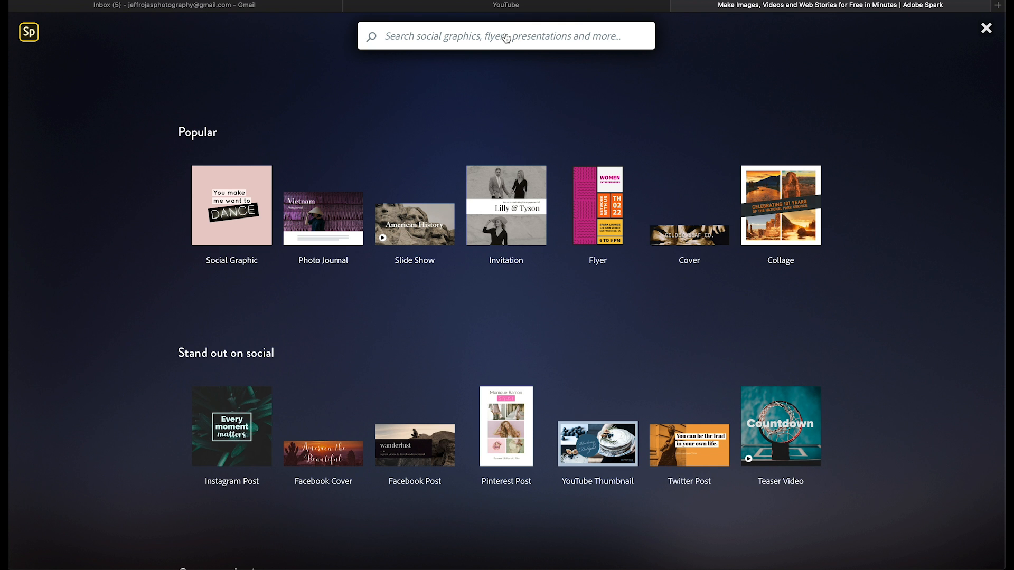
pyautogui.moveTo(410, 416)
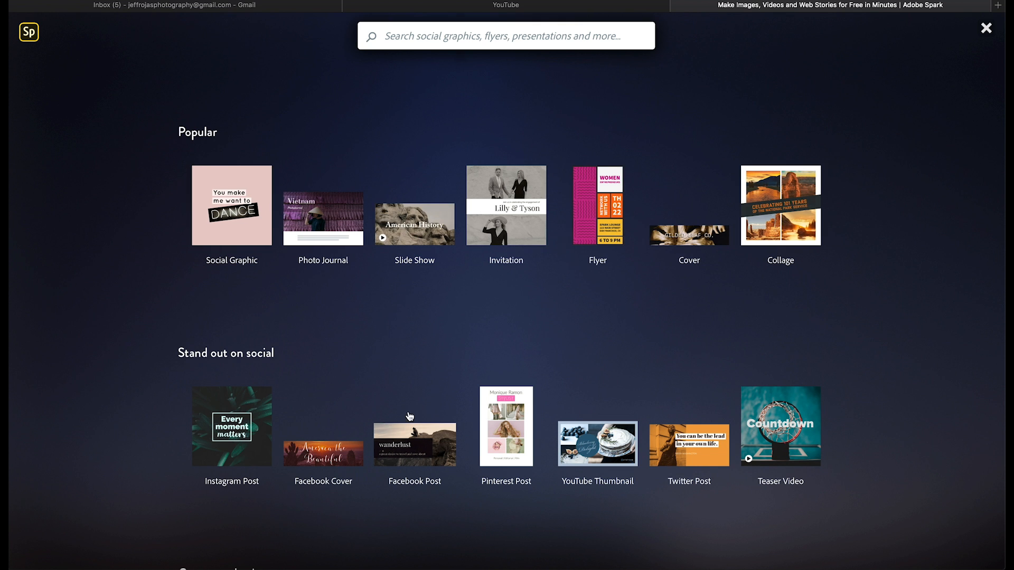
# Create a Facebook Post from the wanderlust template and rewrite its headline and byline text
pyautogui.click(414, 427)
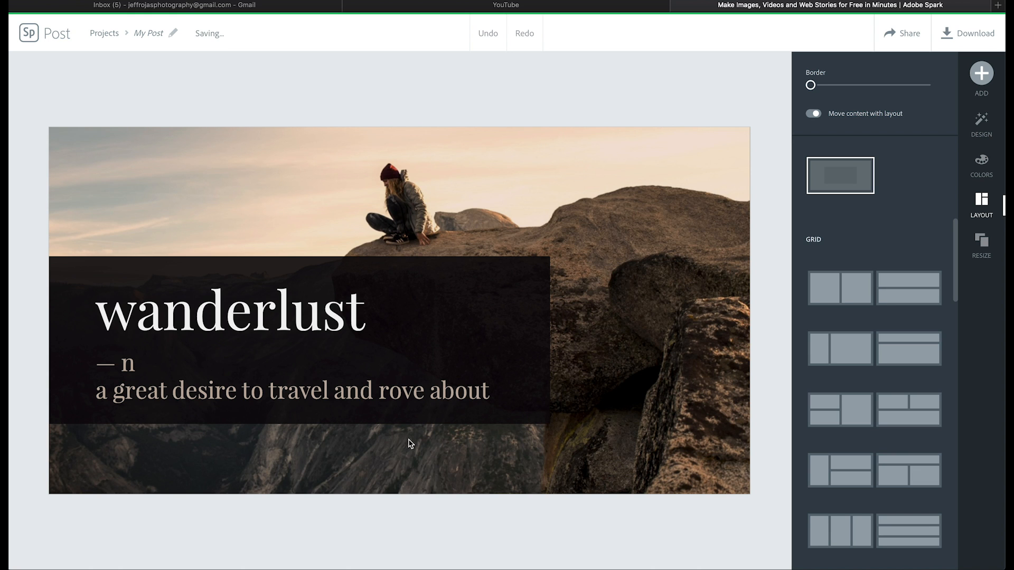
pyautogui.doubleClick(229, 309)
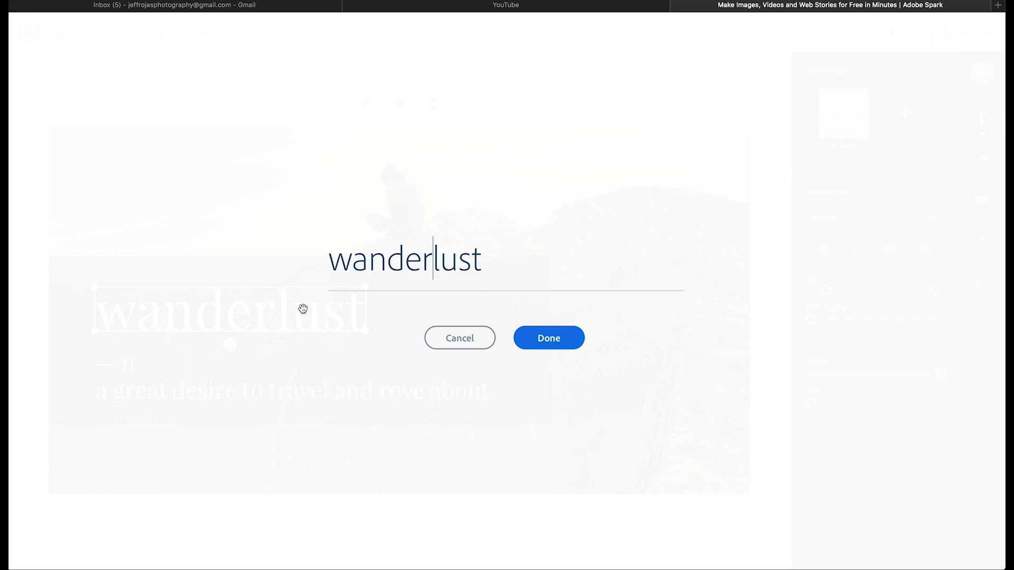
pyautogui.tripleClick(404, 260)
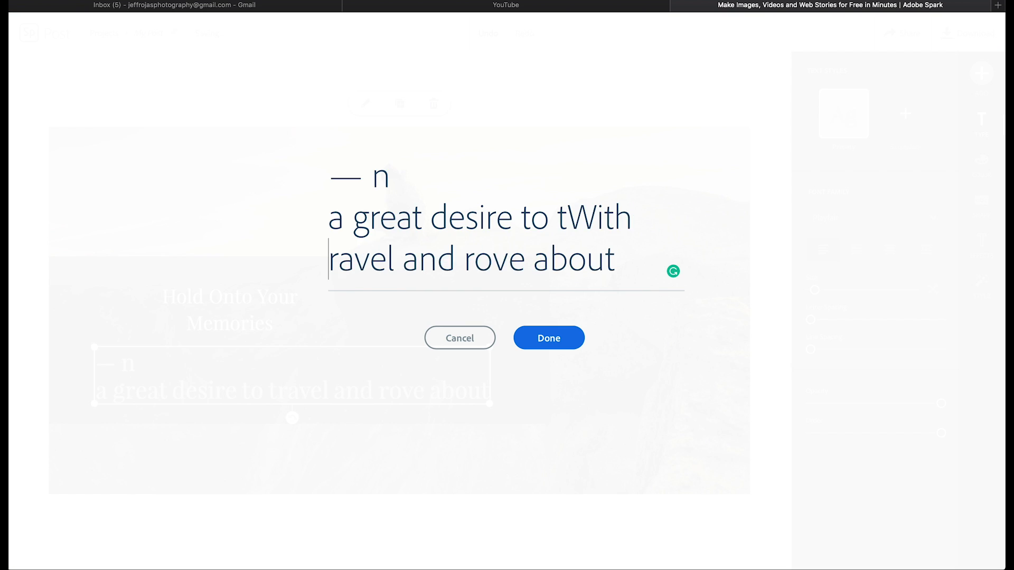
pyautogui.click(548, 338)
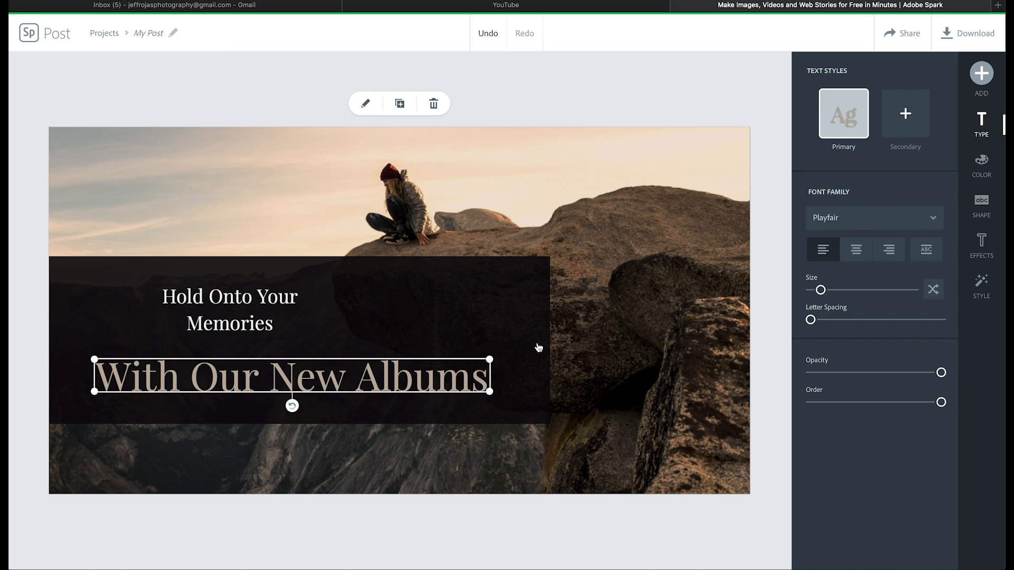
pyautogui.moveTo(673, 133)
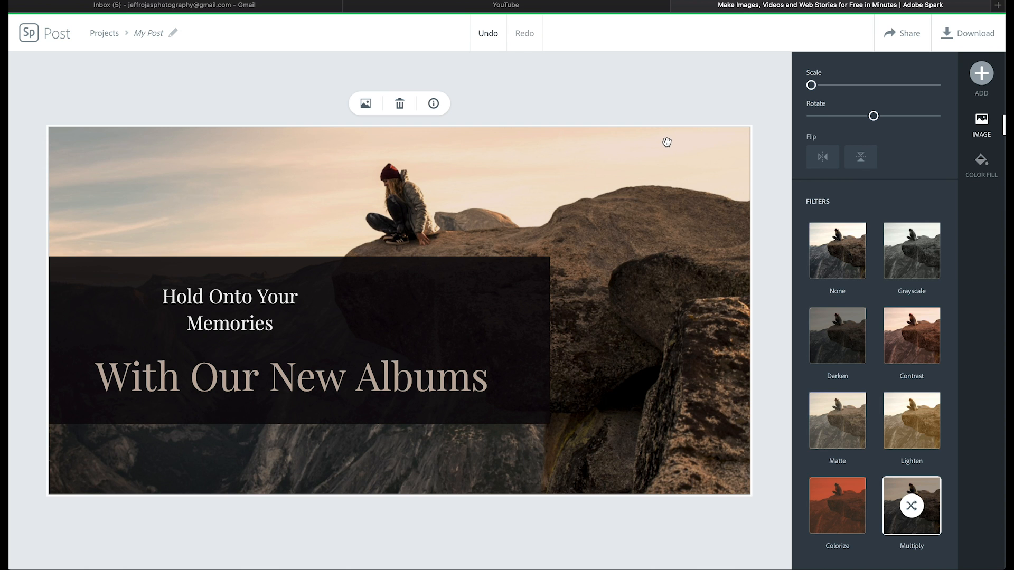
pyautogui.moveTo(399, 103)
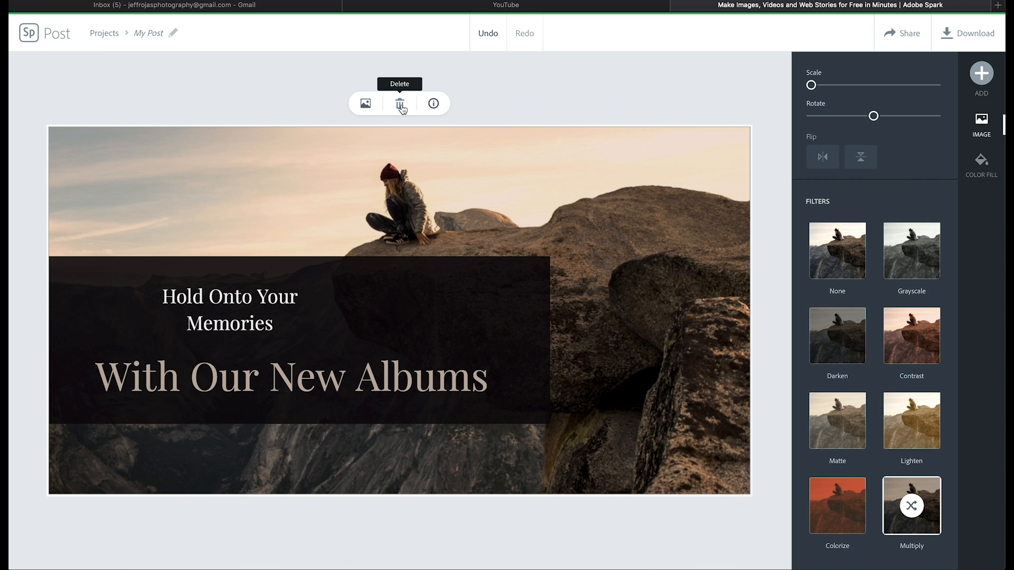
# Replace the mountain-climber background with a free stock photo of a cuddling couple found by searching 'Couple'
pyautogui.click(365, 104)
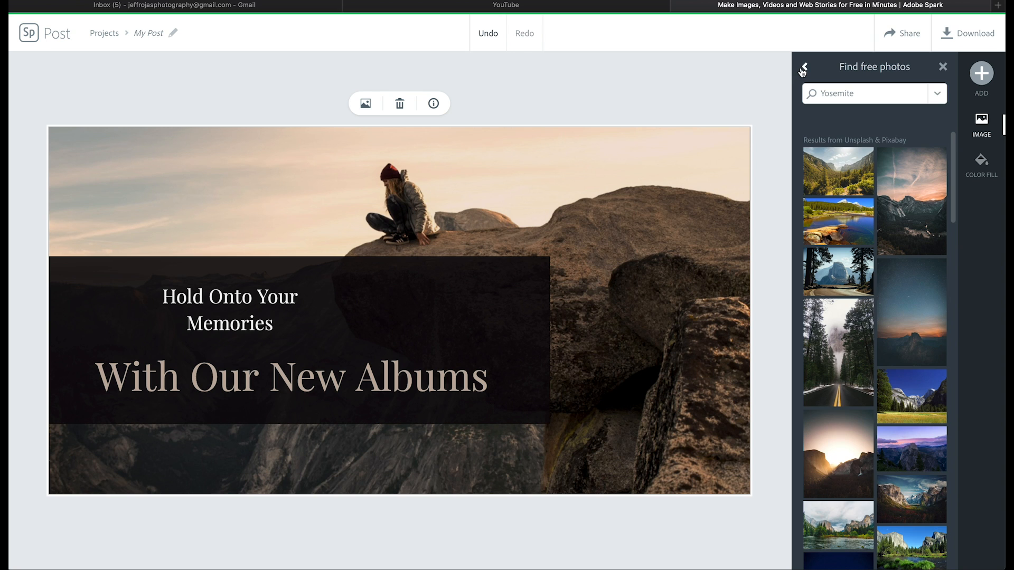
pyautogui.click(804, 69)
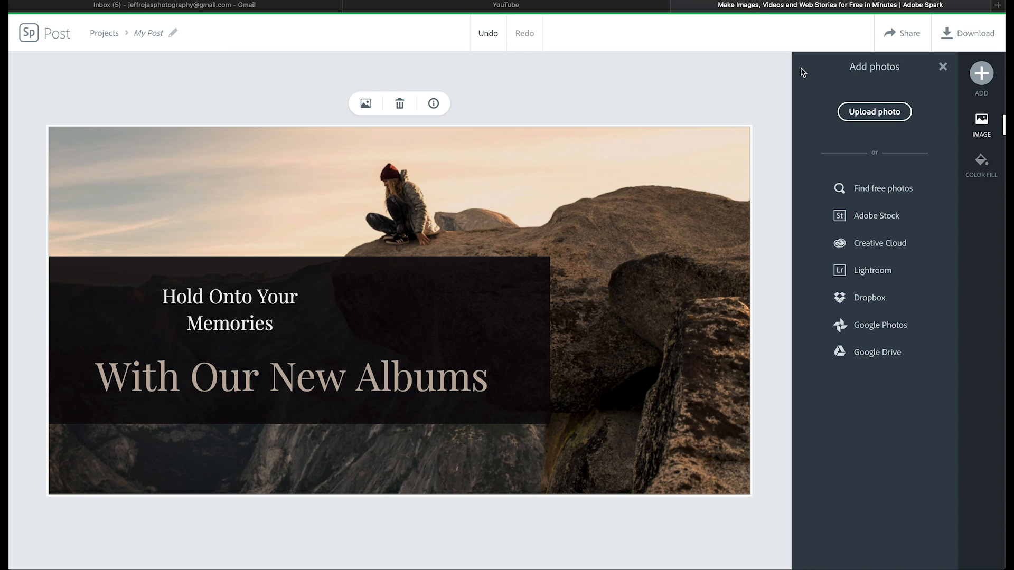
pyautogui.moveTo(881, 188)
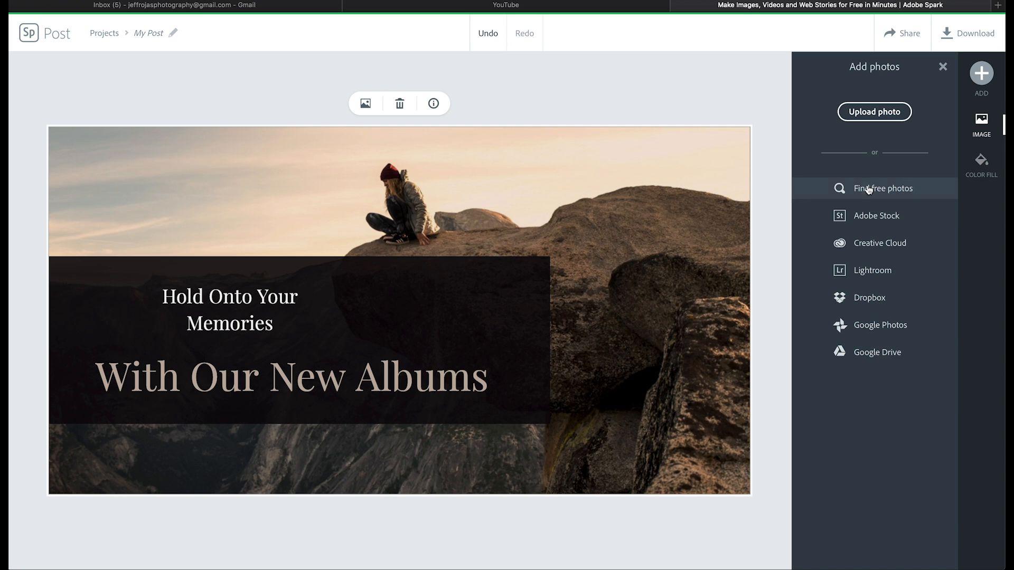
pyautogui.click(880, 188)
pyautogui.write('Couple')
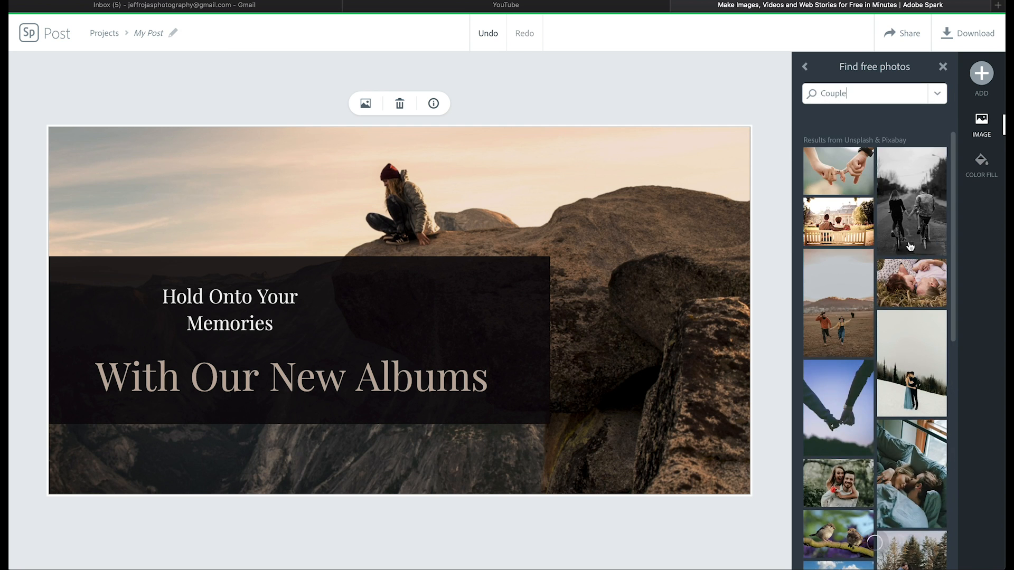
pyautogui.click(911, 283)
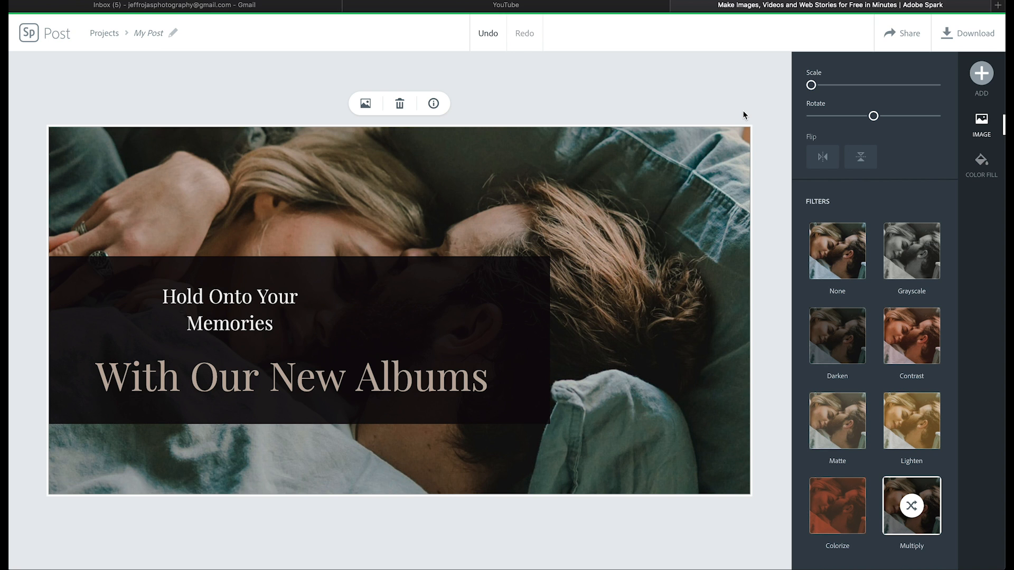
pyautogui.click(981, 202)
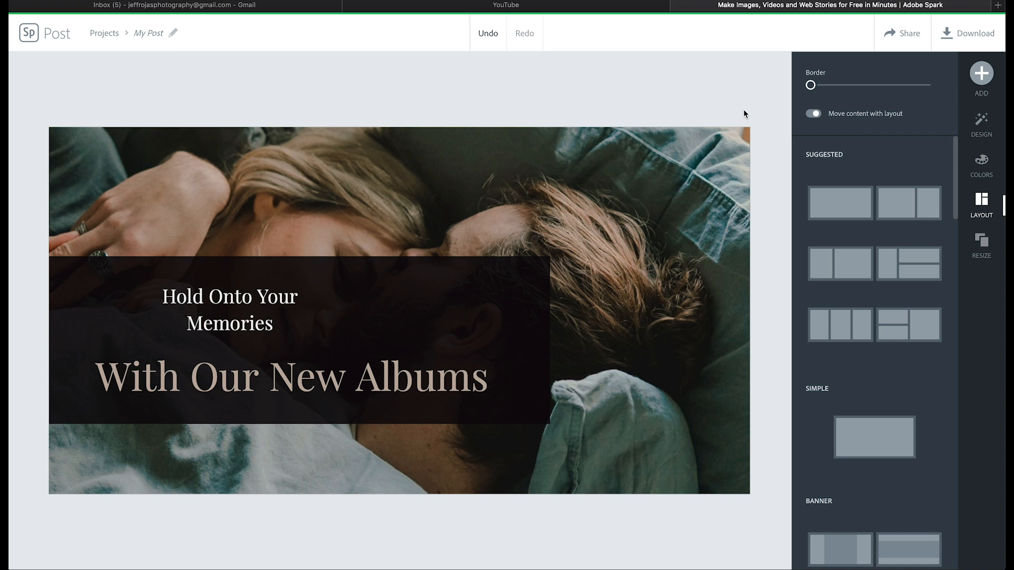
pyautogui.moveTo(895, 115)
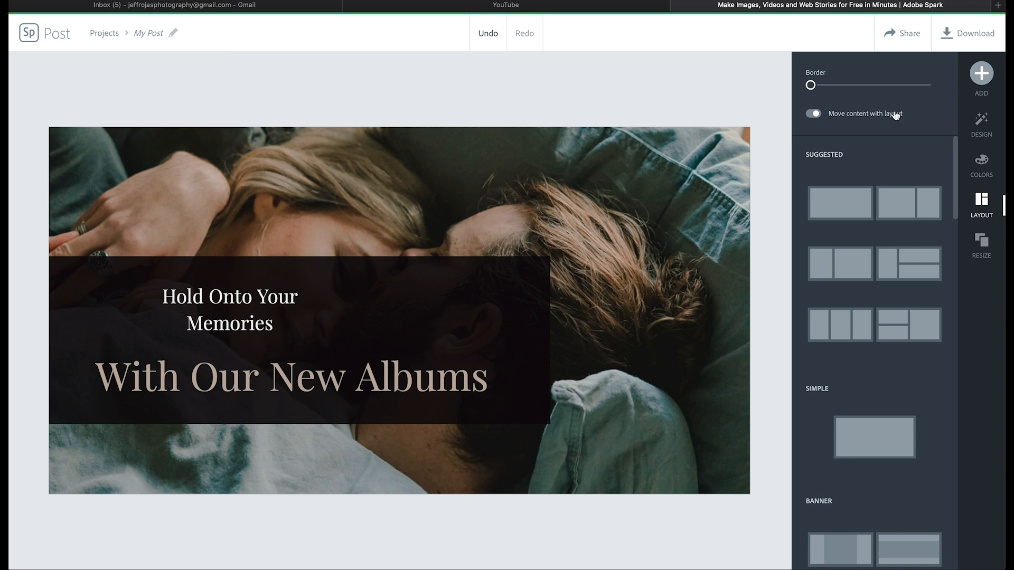
# Try several Design variations, settling on the look with text on a red panel beside the photo
pyautogui.click(981, 122)
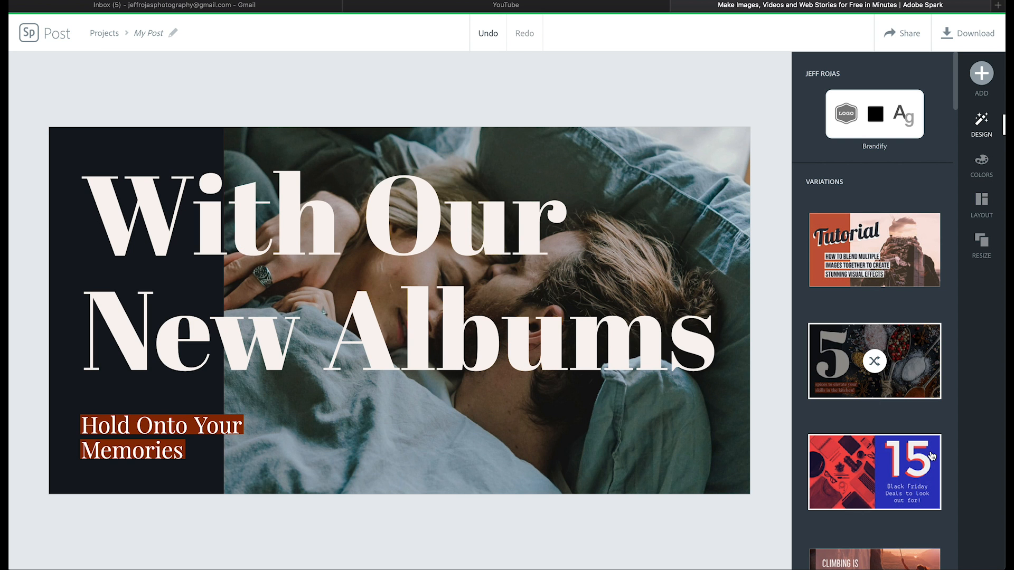
pyautogui.click(874, 472)
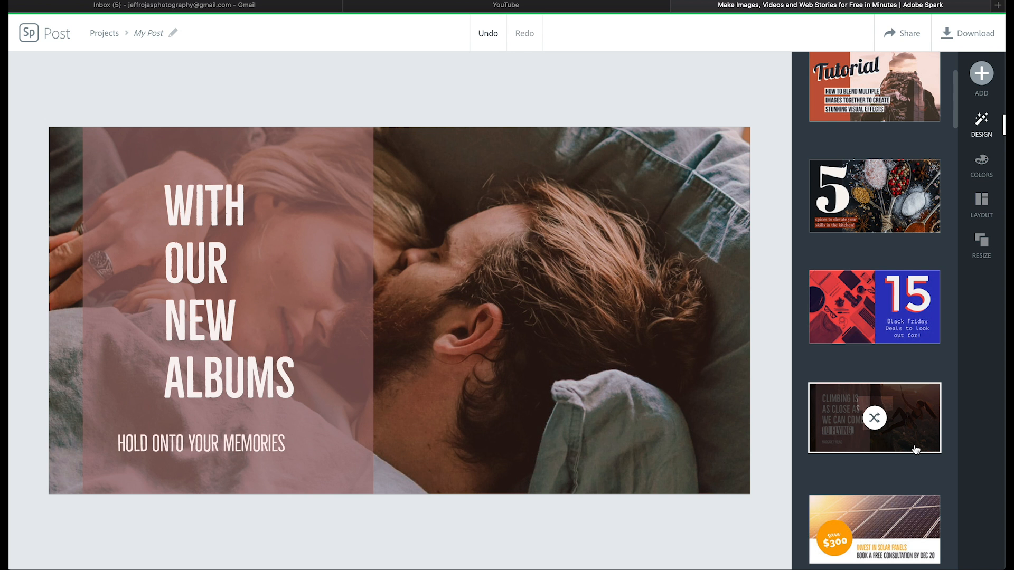
pyautogui.scroll(-3)
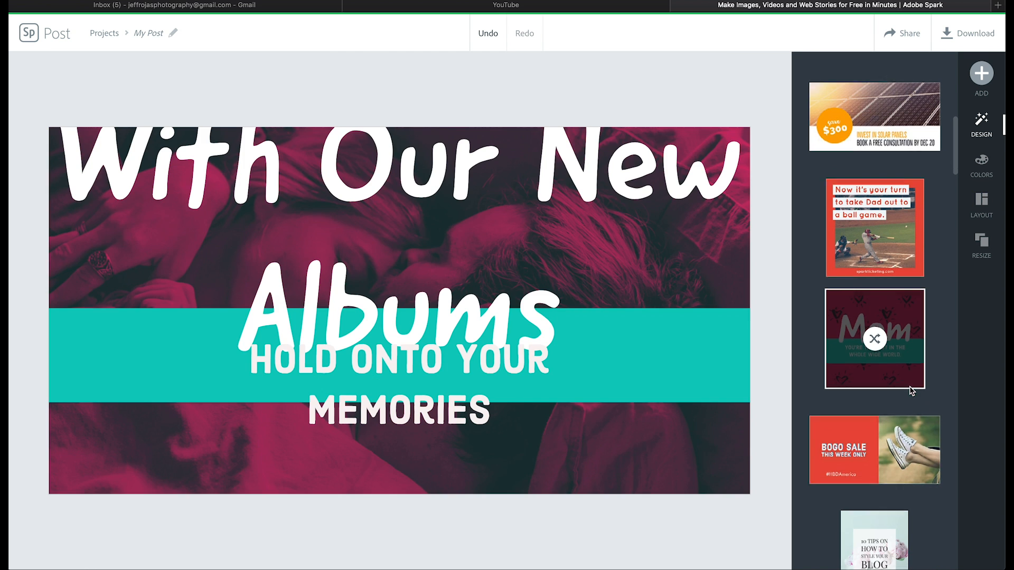
pyautogui.click(873, 337)
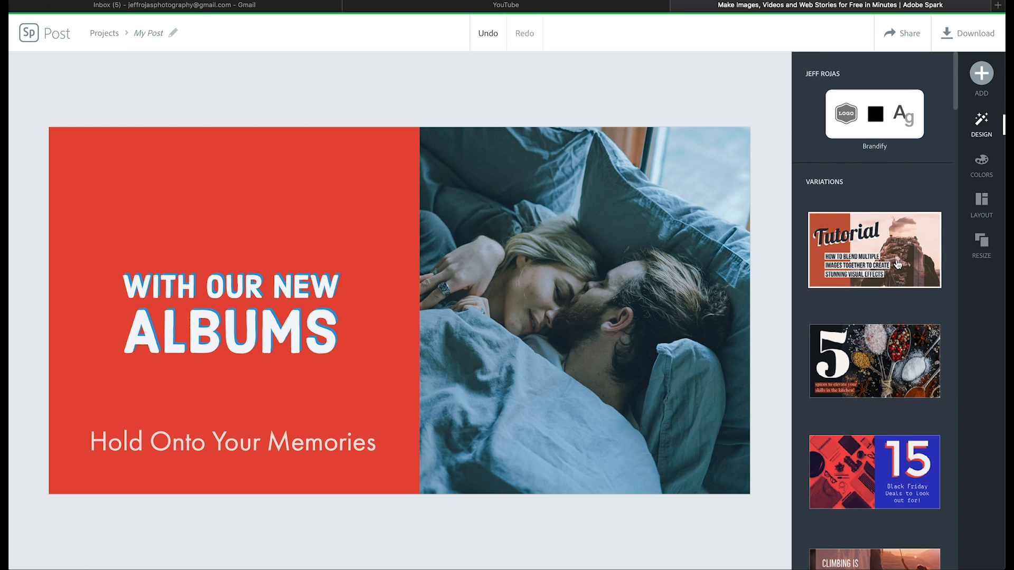
pyautogui.click(873, 249)
pyautogui.write('Hold')
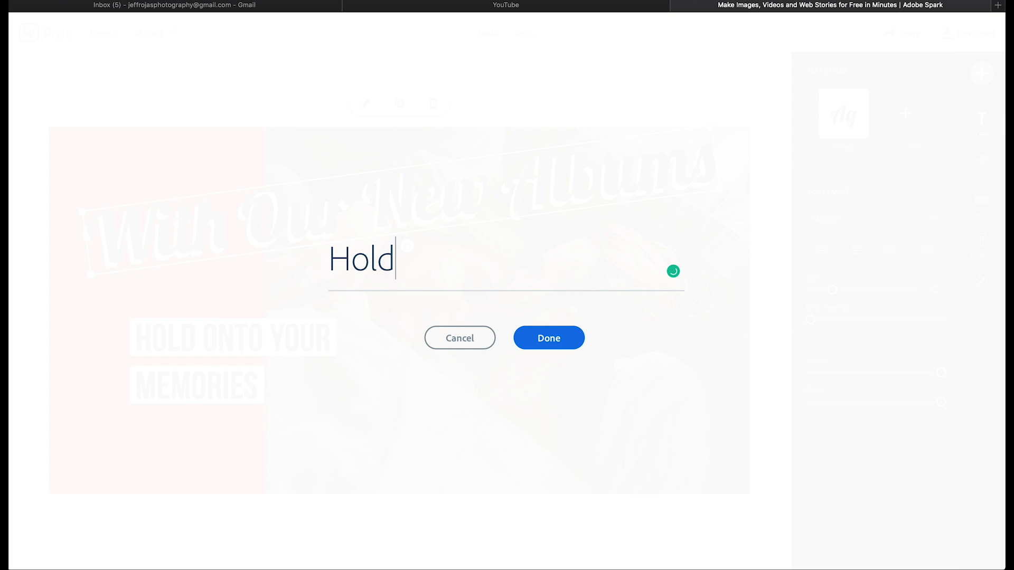
# Retype the headline as 'Hold Onto Your Memories' above the 'WITH OUR NEW ALBUMS' byline and deselect
pyautogui.write('Onto Your MemoriesW')
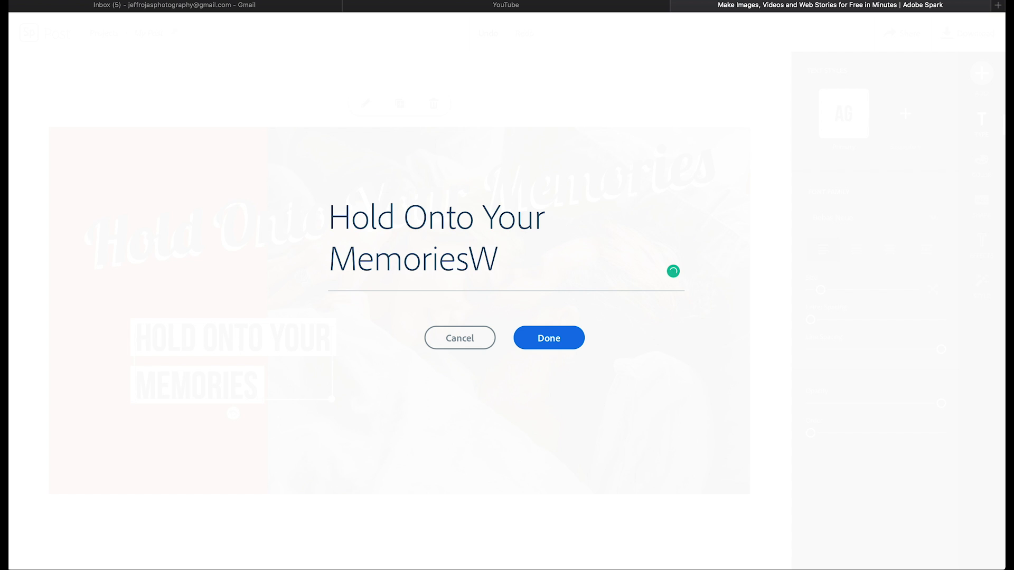
pyautogui.click(548, 338)
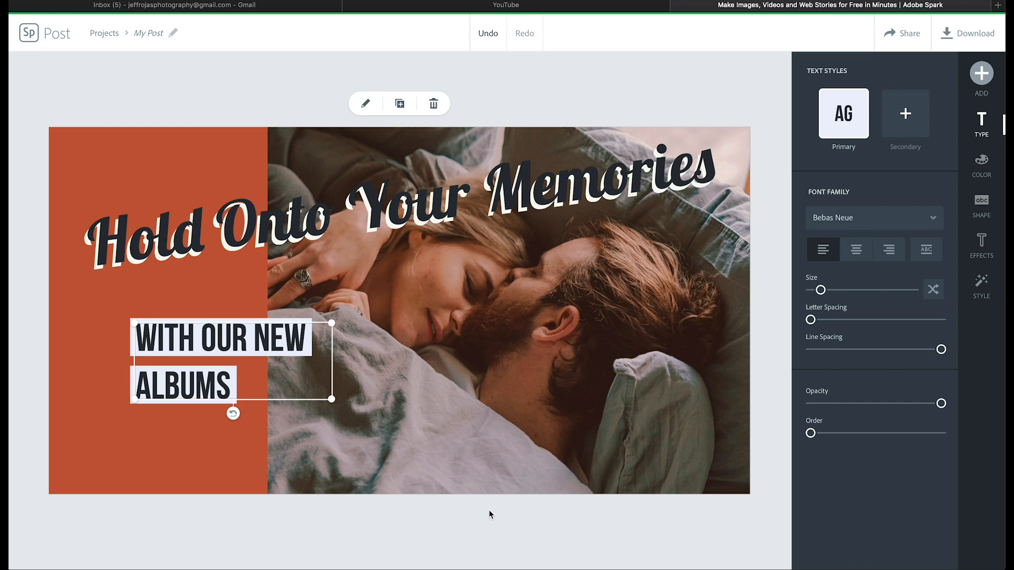
pyautogui.click(980, 123)
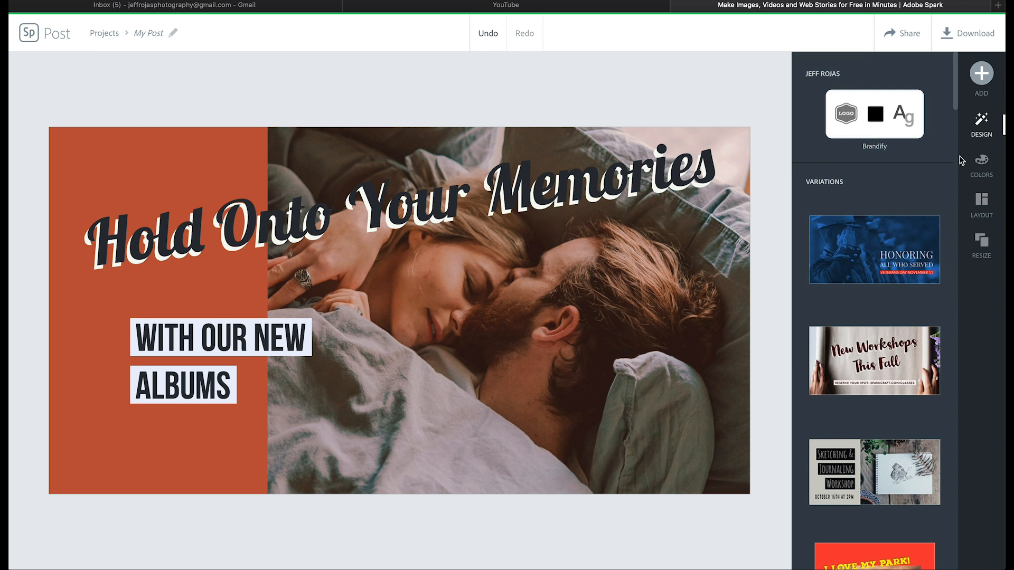
# Apply the green colour palette, giving a mint panel and teal-boxed gold subtitle
pyautogui.click(980, 165)
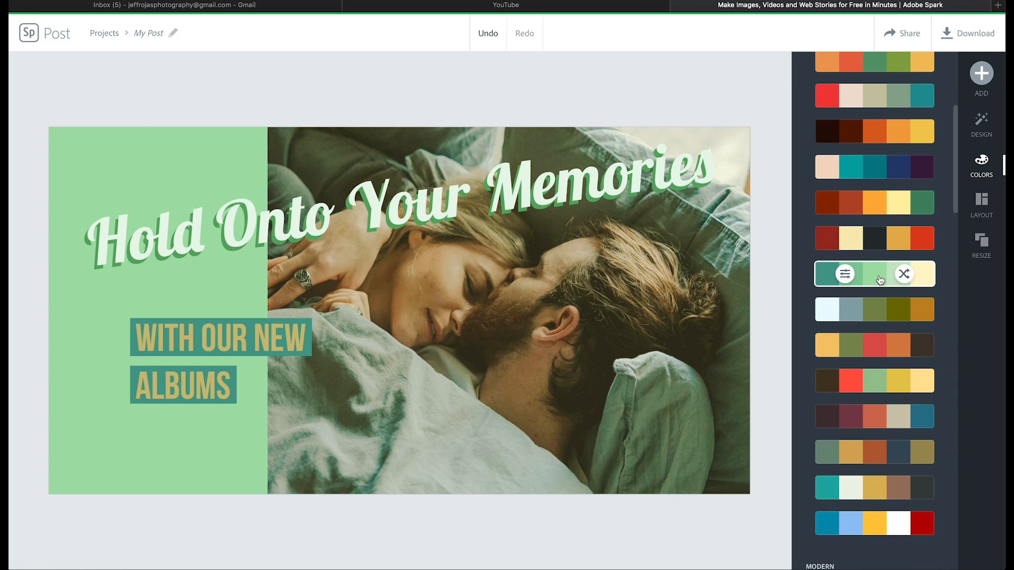
pyautogui.moveTo(695, 97)
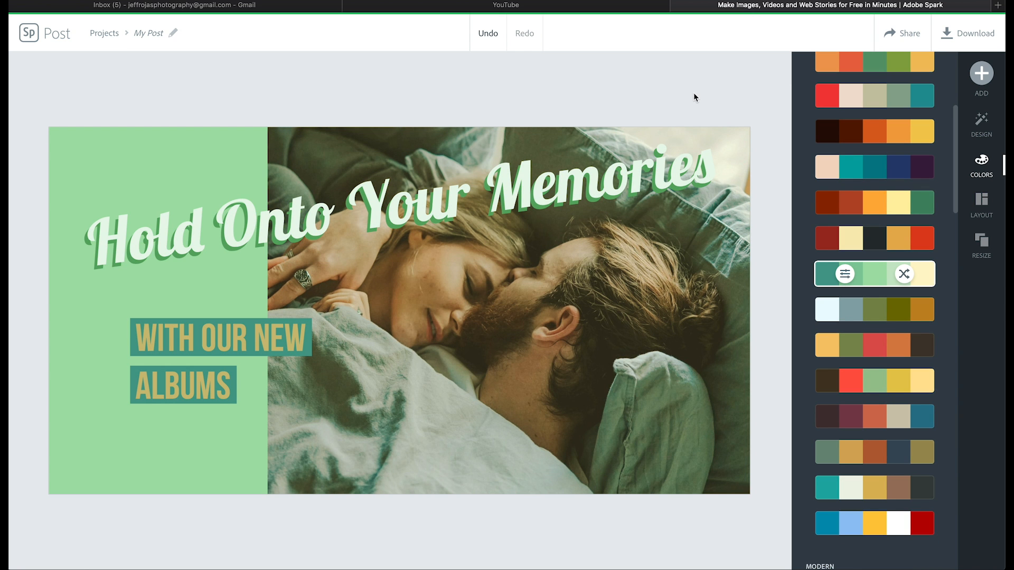
pyautogui.moveTo(532, 183)
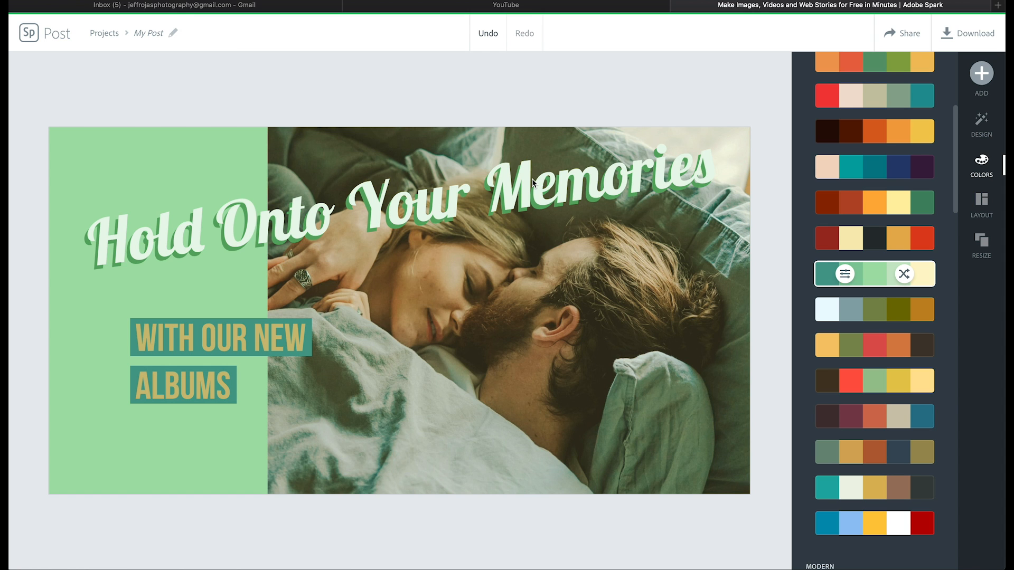
pyautogui.click(401, 207)
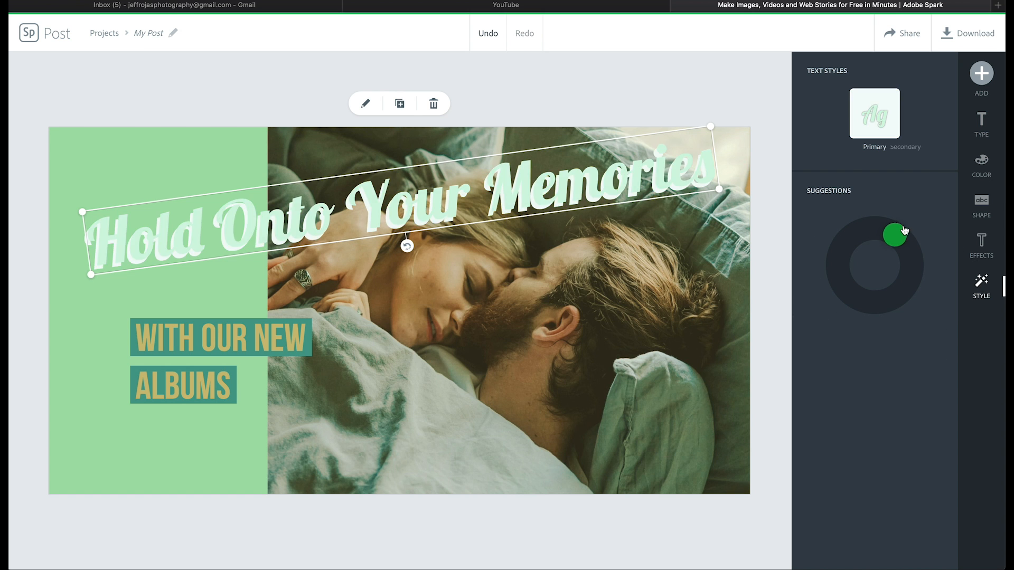
# Cycle style suggestions until the headline becomes bold uppercase 'HOLD ONTO YOUR MEMORIES' with a teal shadow
pyautogui.click(895, 232)
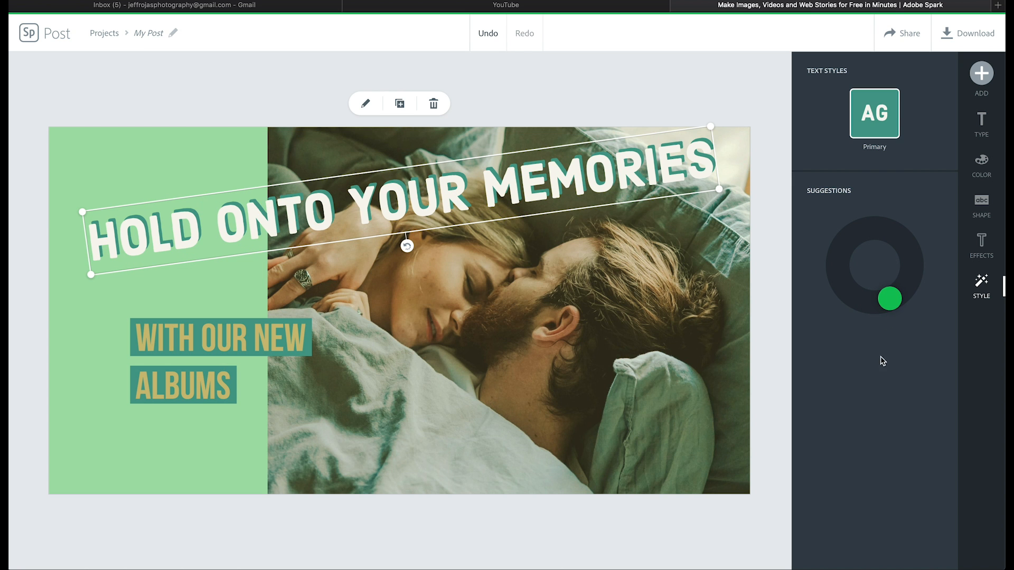
pyautogui.click(981, 165)
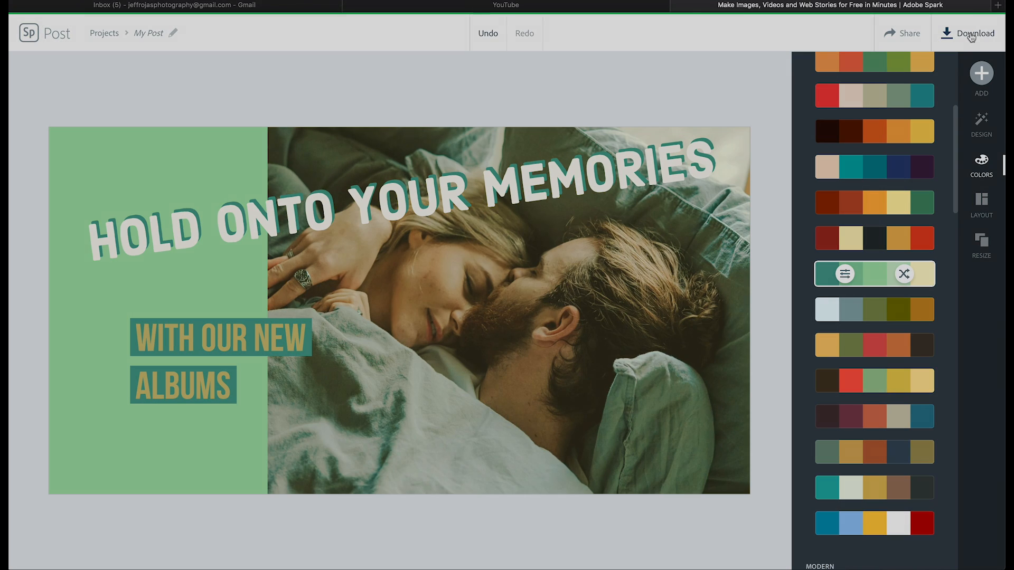
# Download the finished Facebook post image
pyautogui.click(972, 33)
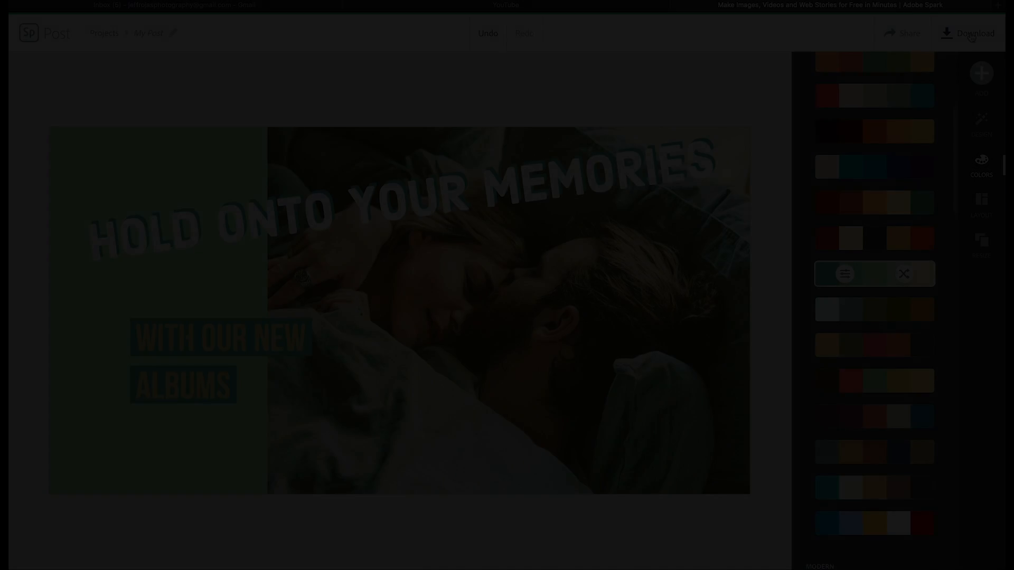